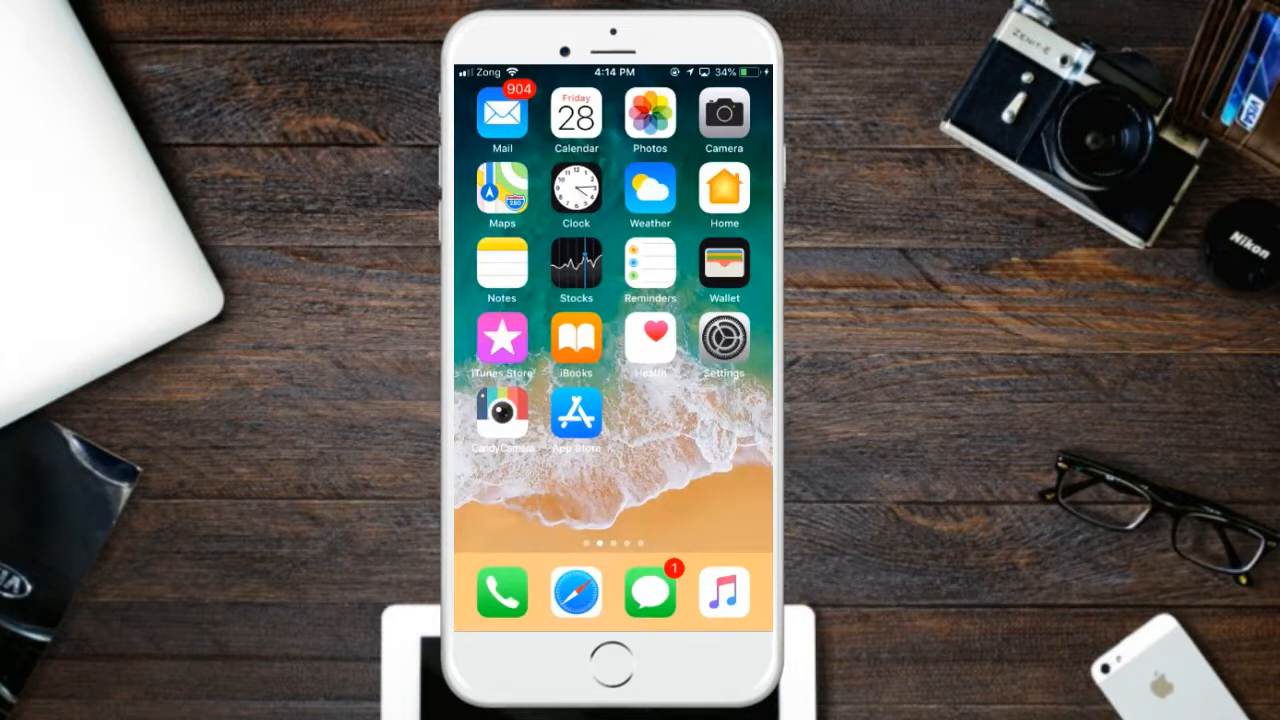
- Launch the Settings app from the home screen
click(724, 340)
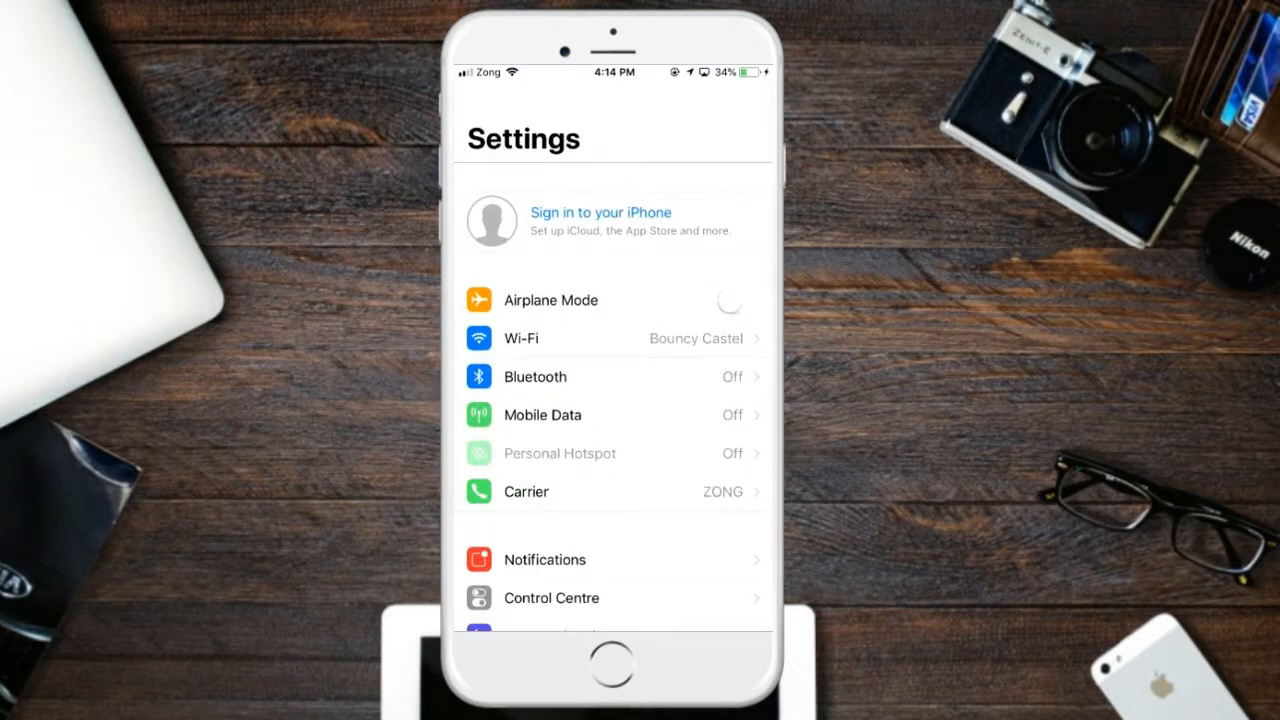
click(600, 220)
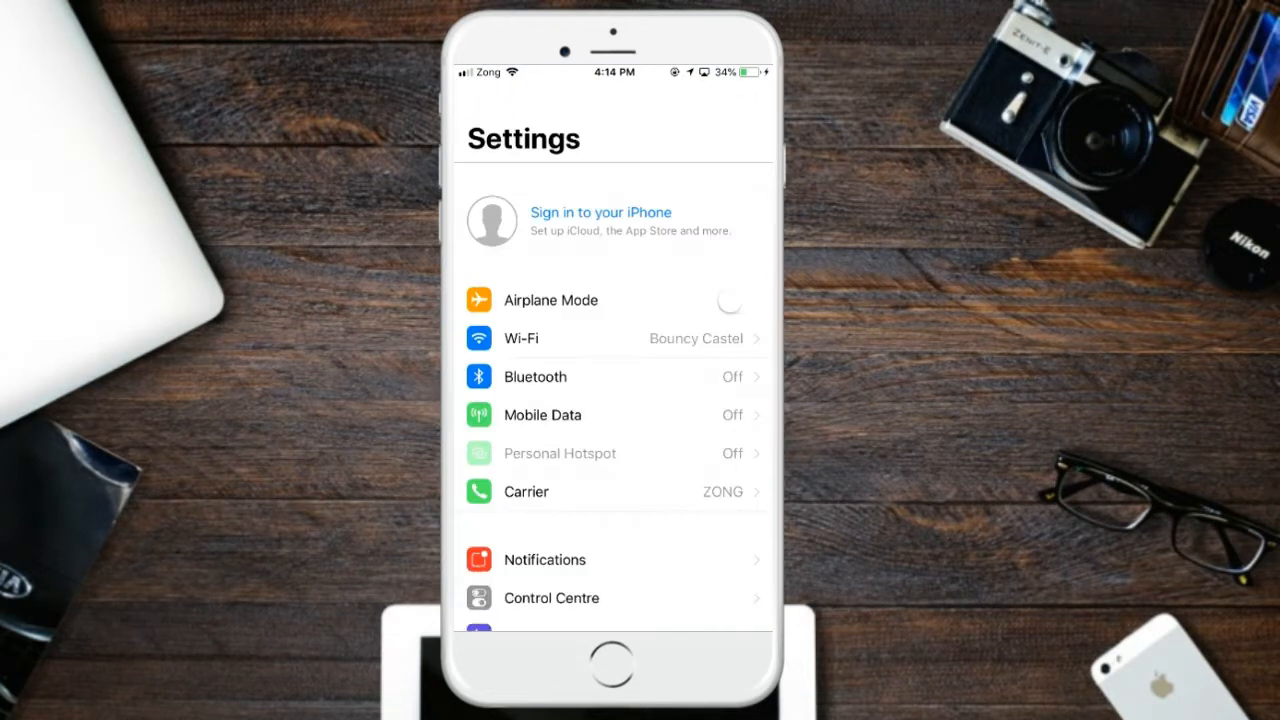
- Choose 'Sign in to your iPhone' and enter the Apple ID email 'rykt' and password
click(600, 221)
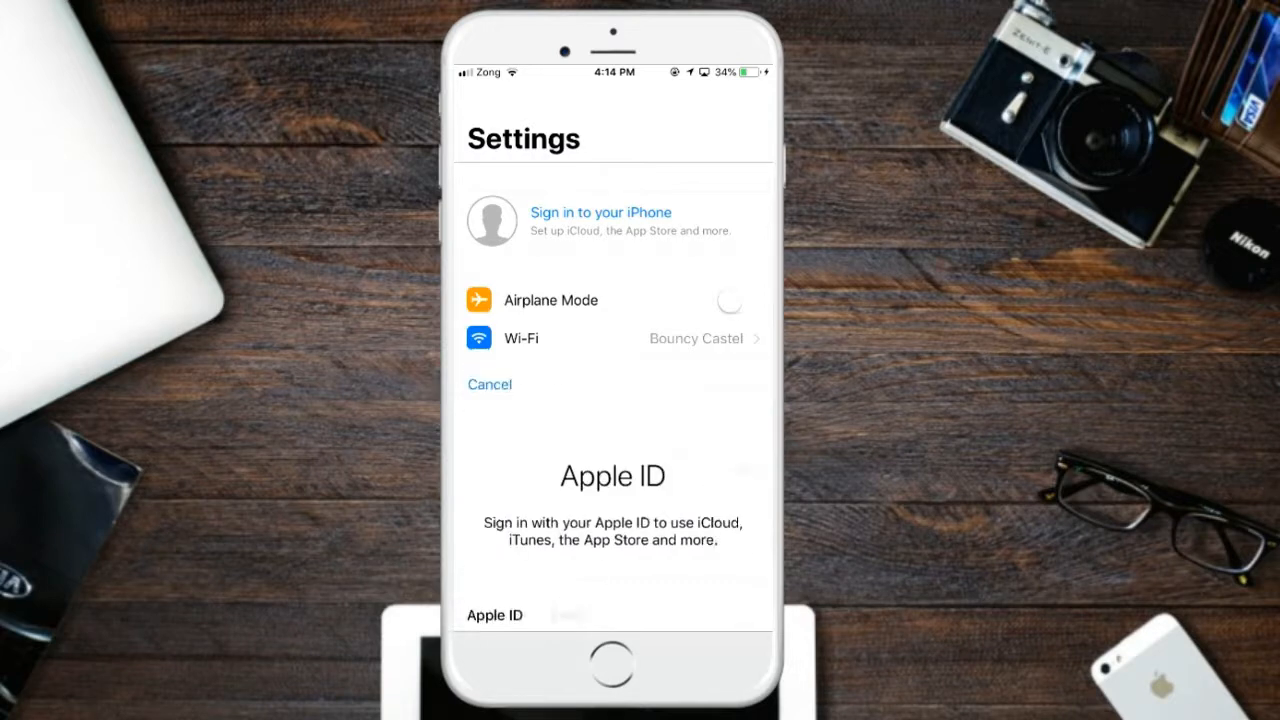
click(600, 212)
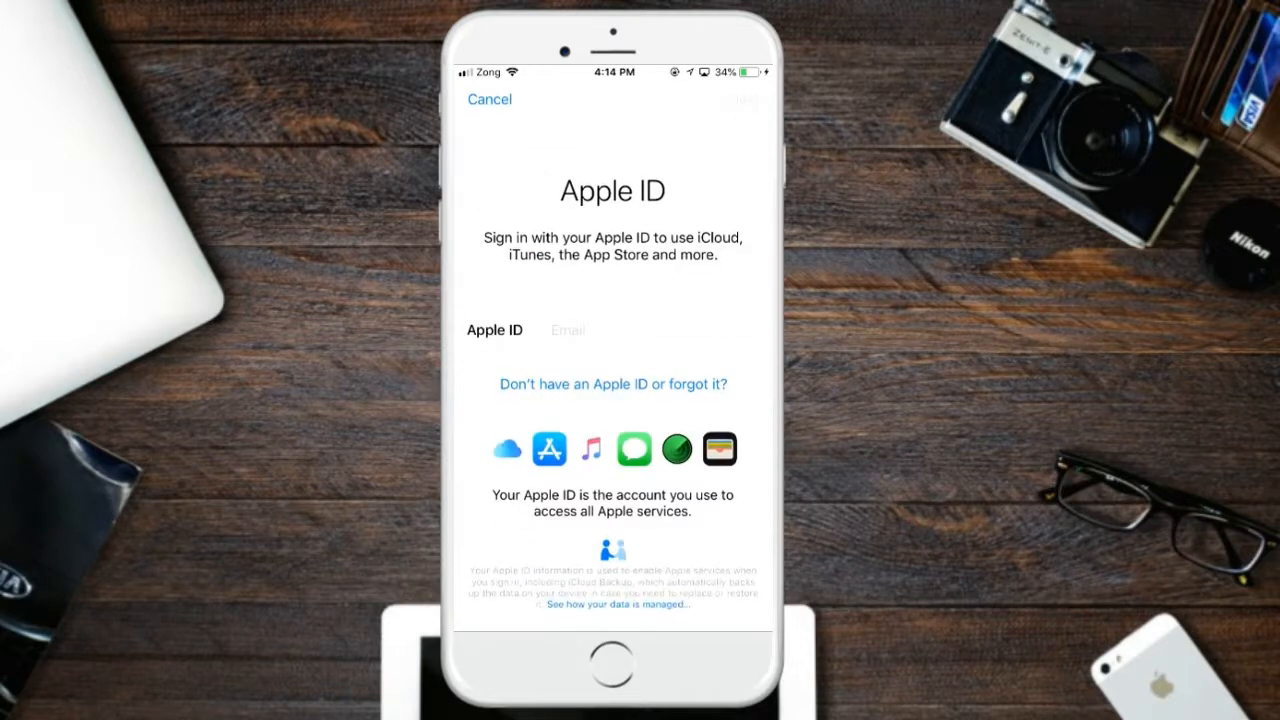
click(568, 330)
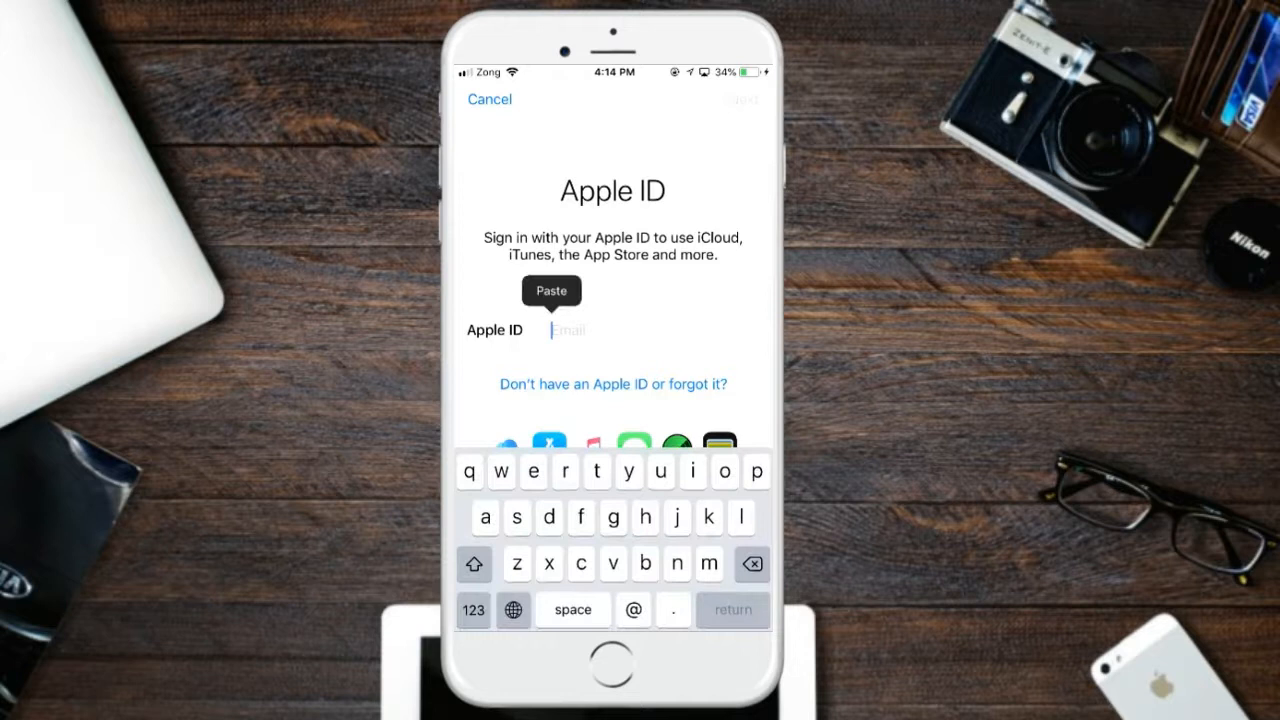
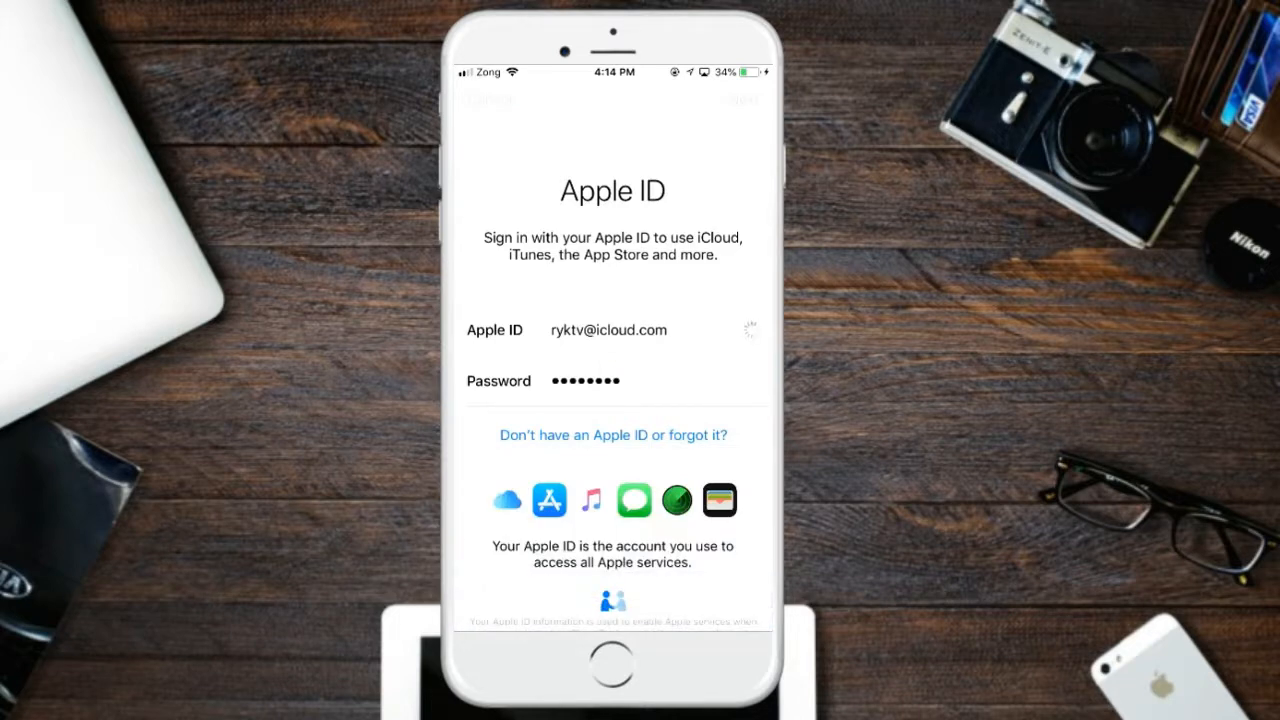
- Dismiss the Verification Failed alert and resubmit the credentials
click(744, 99)
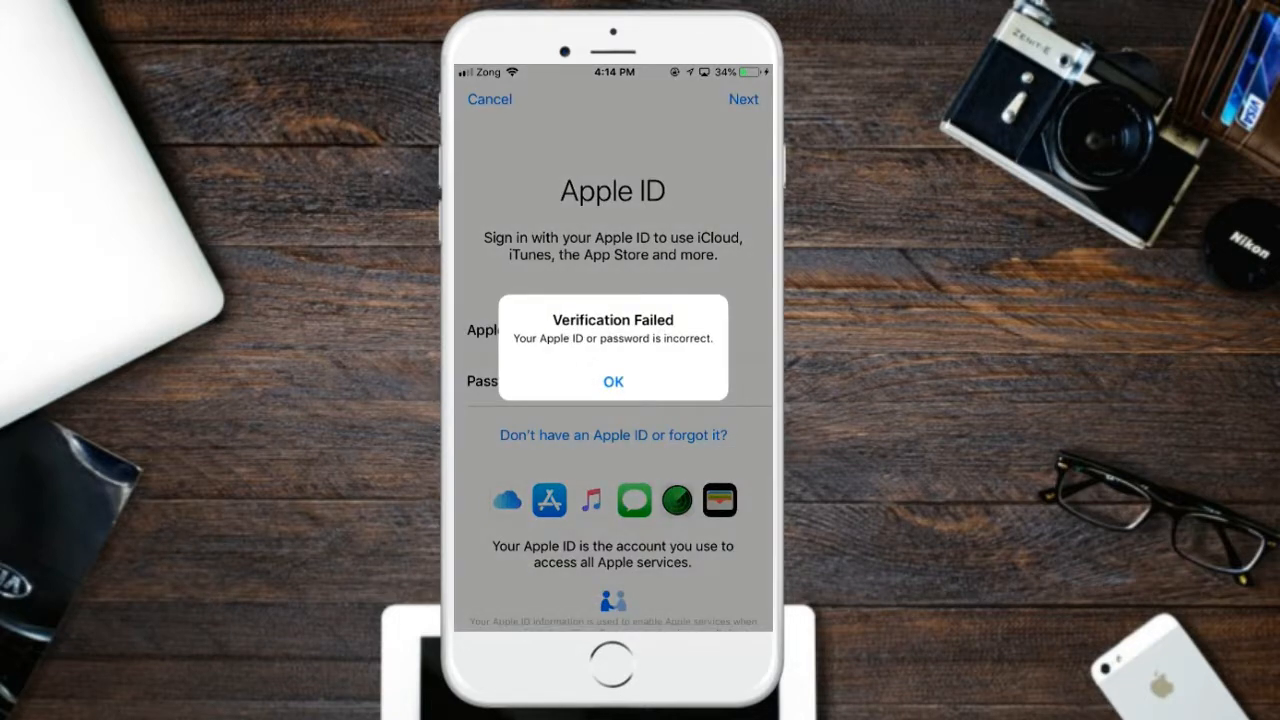
click(613, 381)
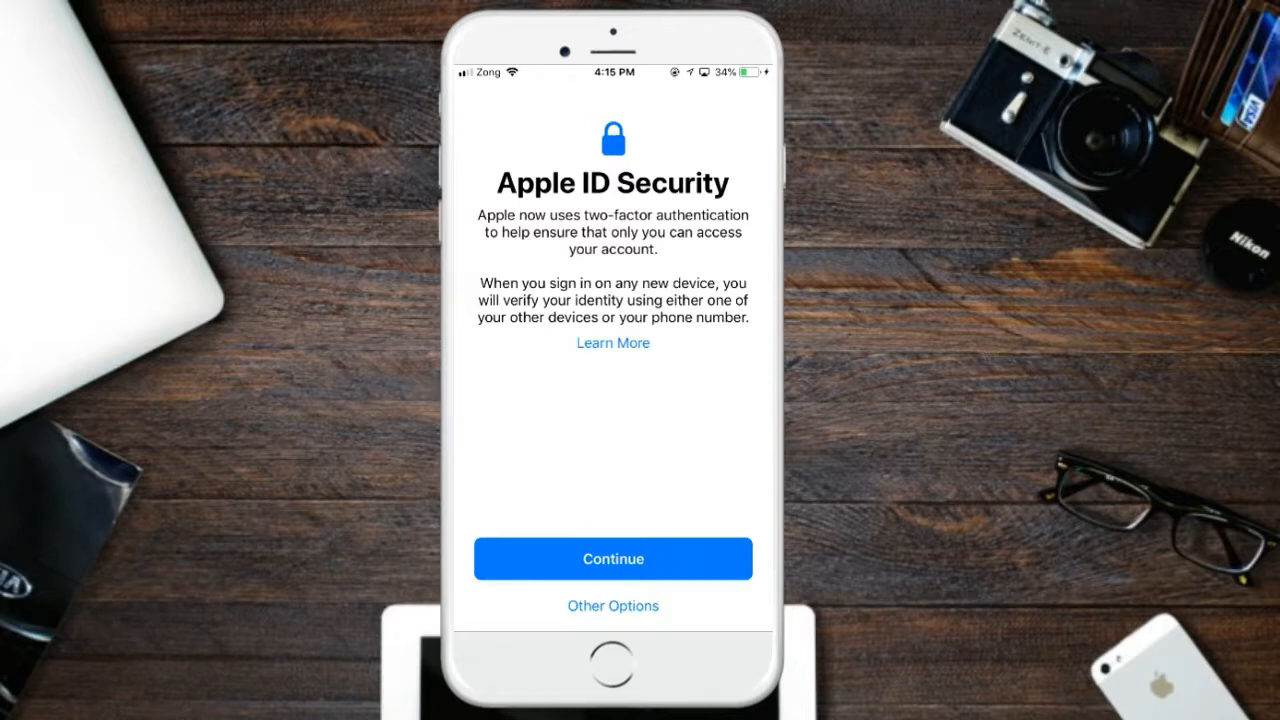
- Pick 'Do not upgrade' under Other Options on the Apple ID Security screen
click(612, 558)
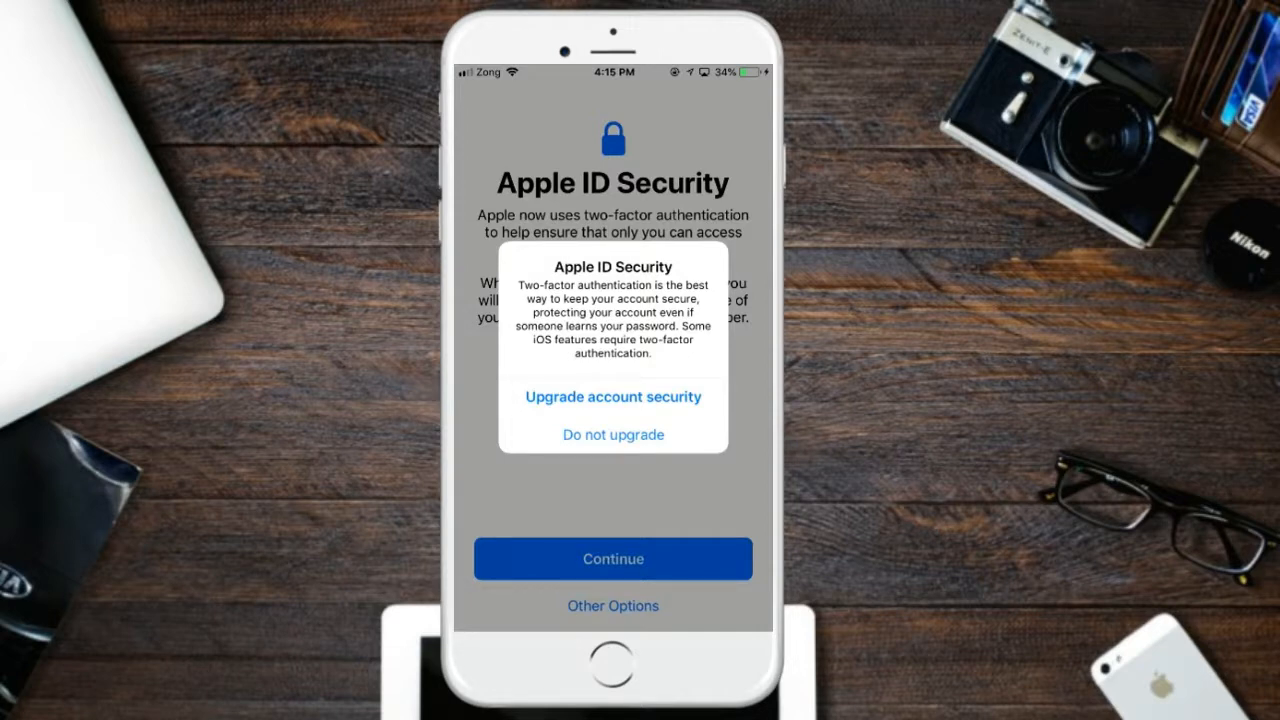
click(612, 434)
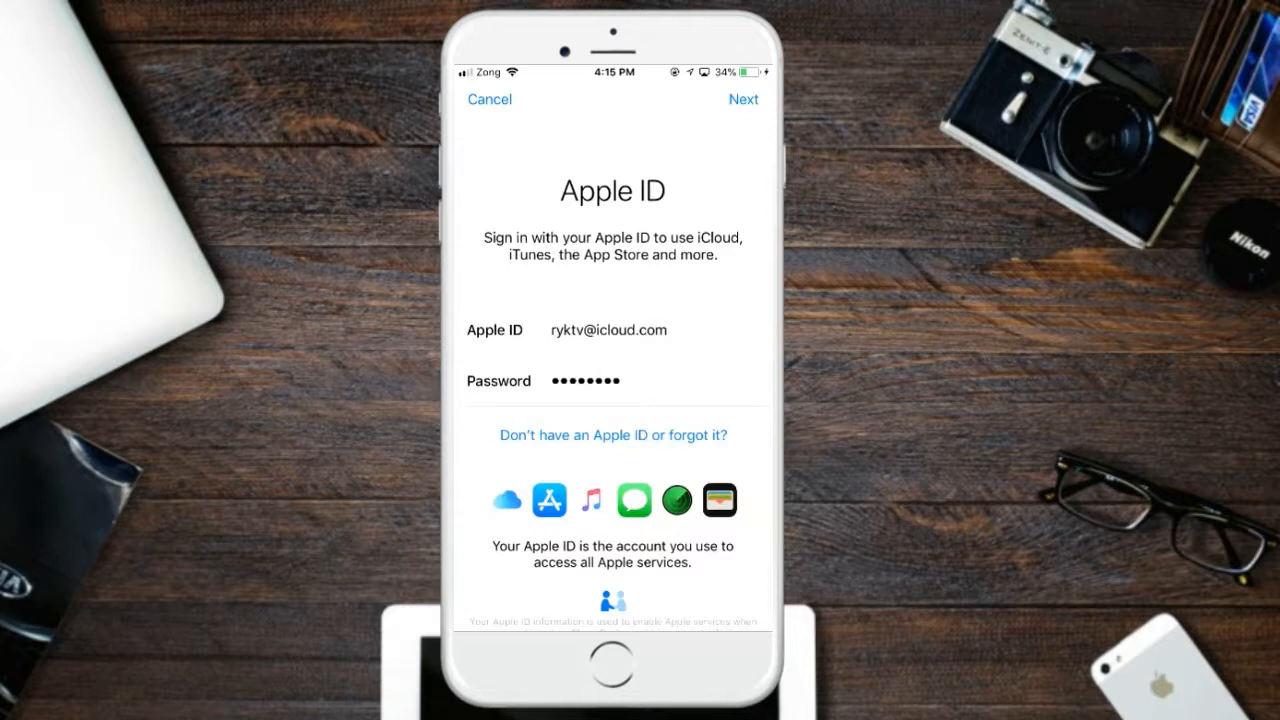
- Submit the sign-in and scroll the Apple ID page down to the device list
click(743, 99)
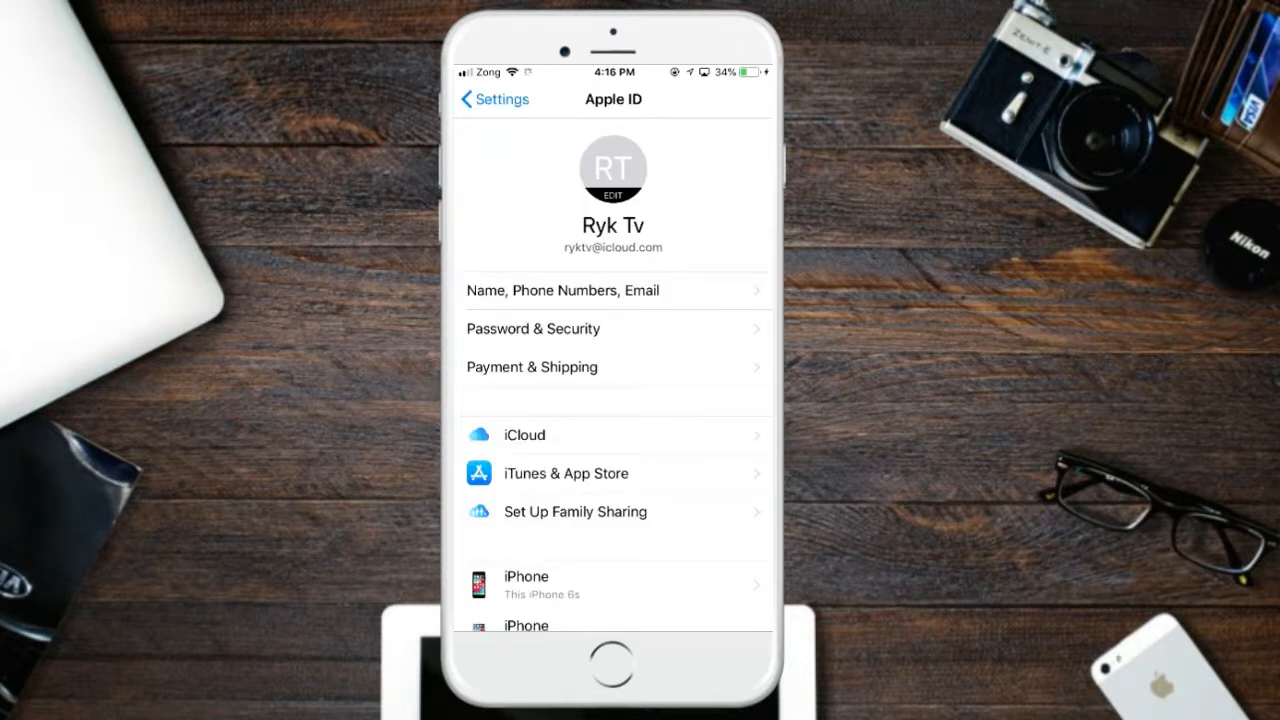
scroll(down, 3)
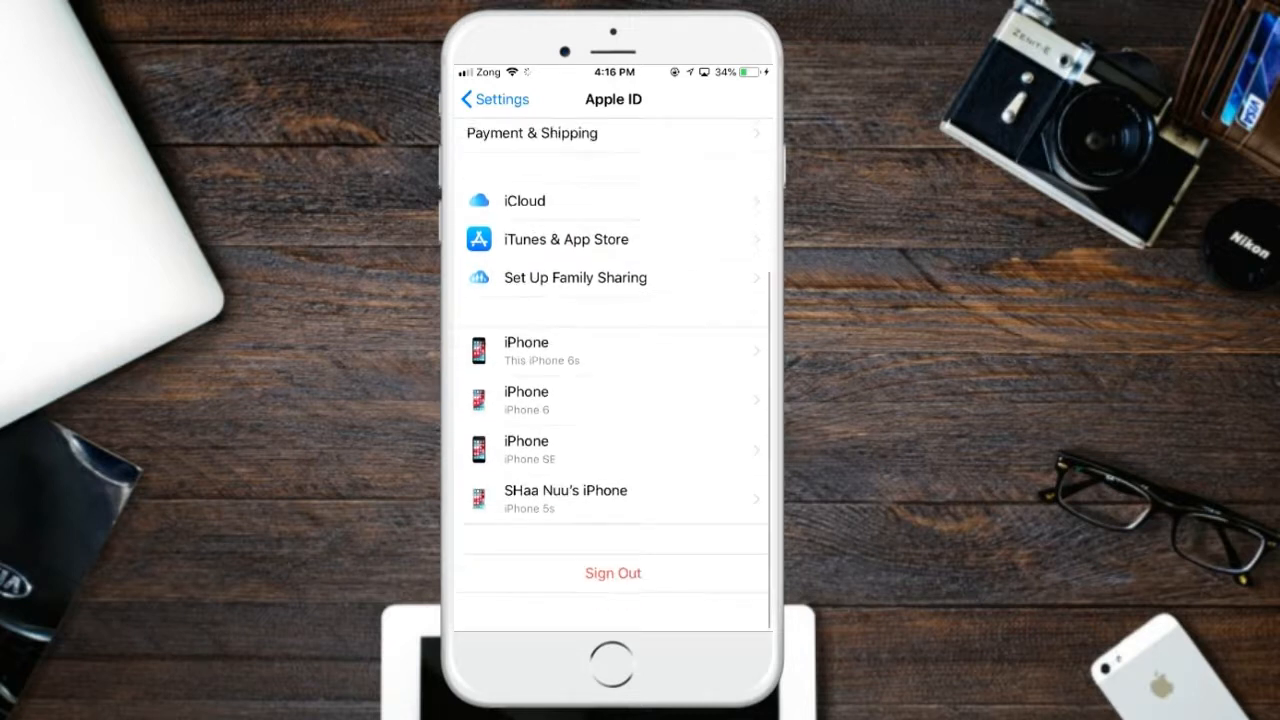